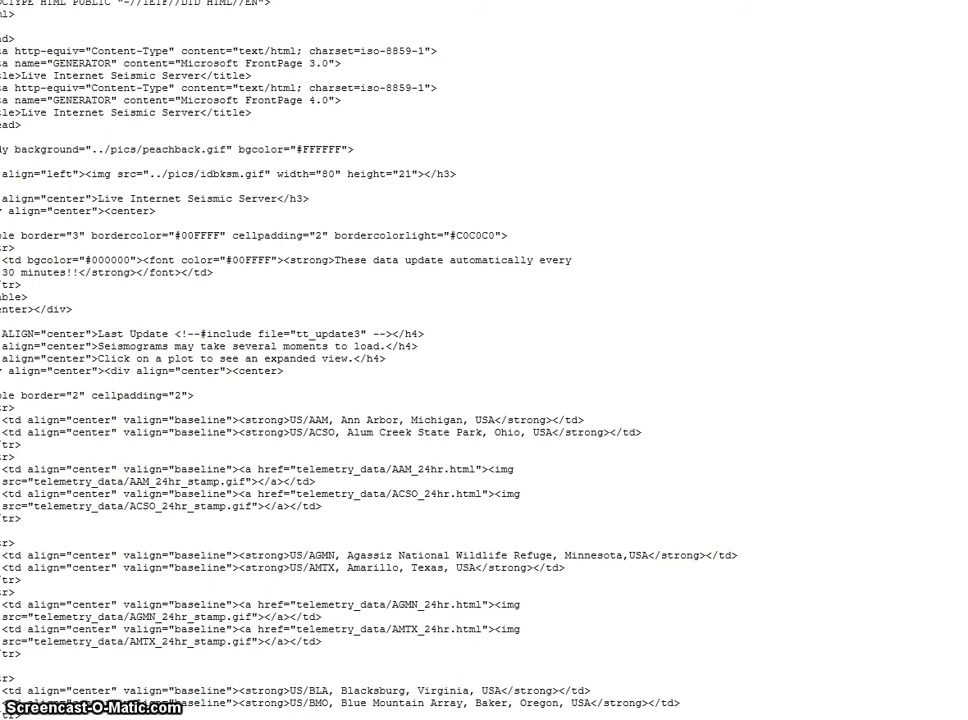
scroll("down", 3)
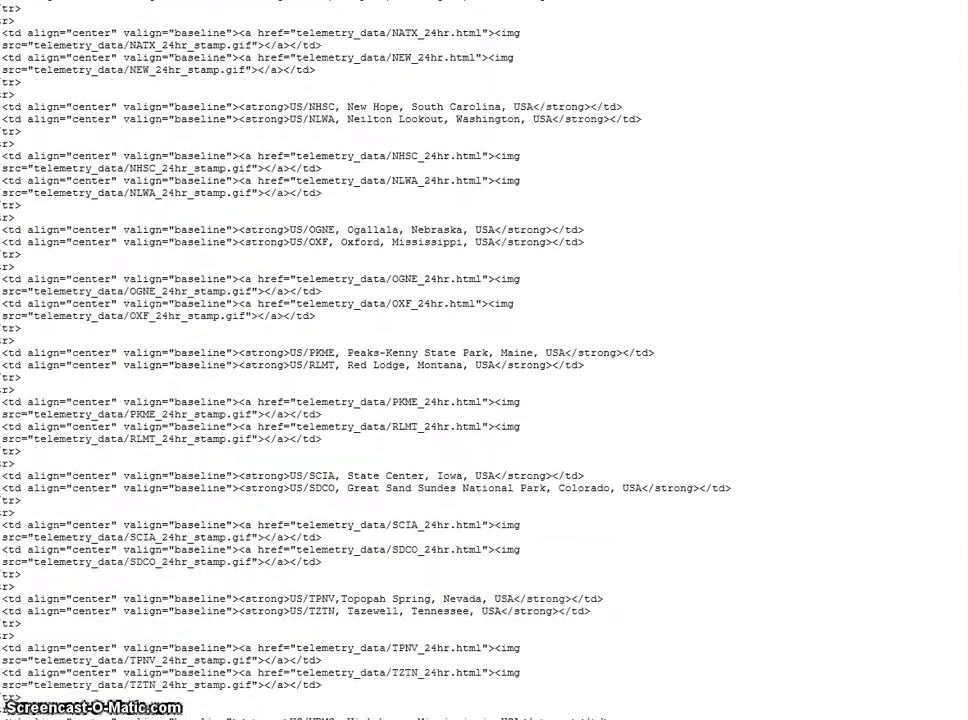
scroll("up", 3)
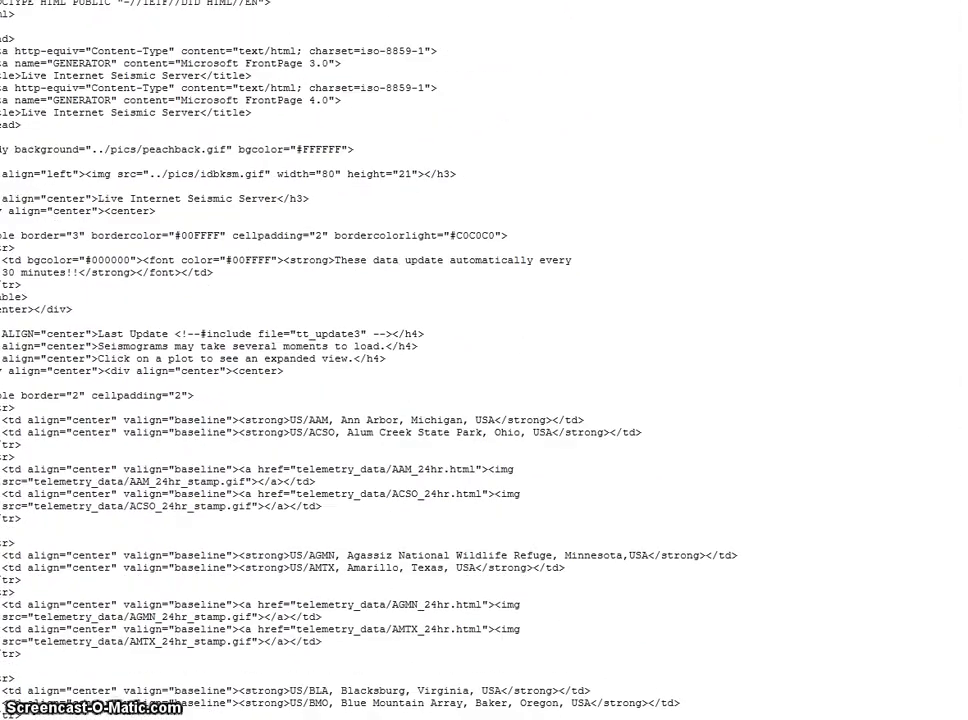